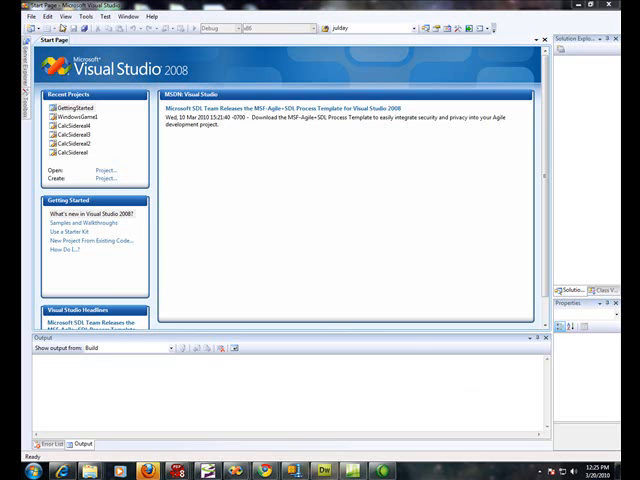
Create a new XNA Windows Game (3.1) project named xna.
click(20, 16)
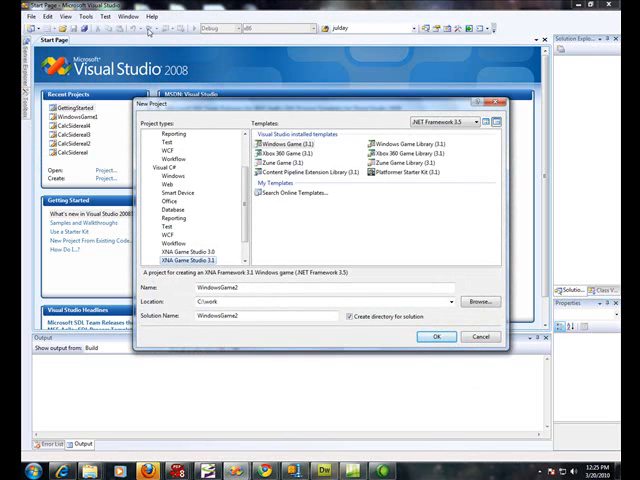
click(168, 168)
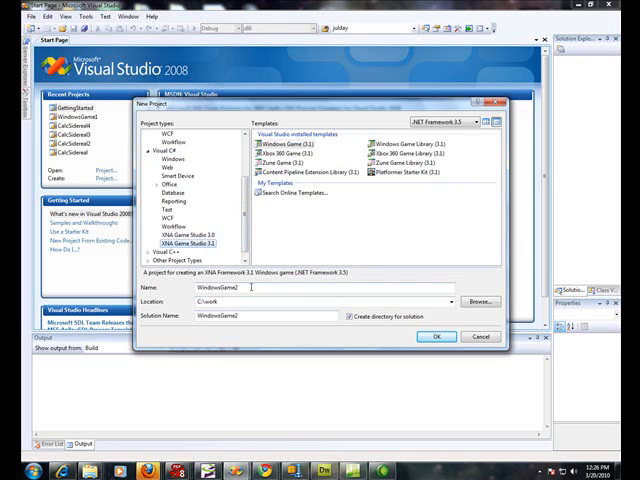
text(xnas)
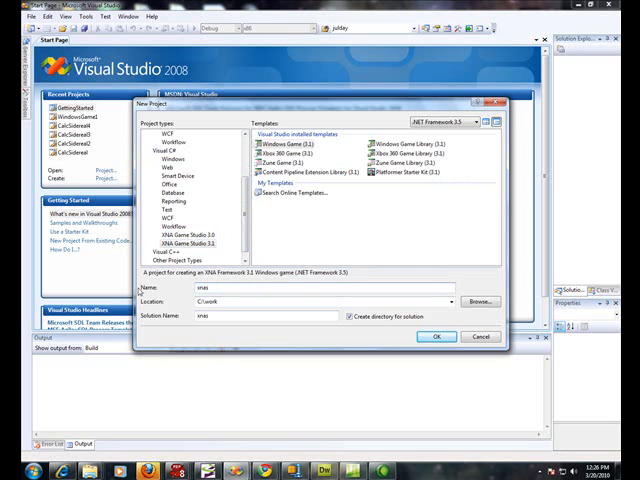
click(436, 336)
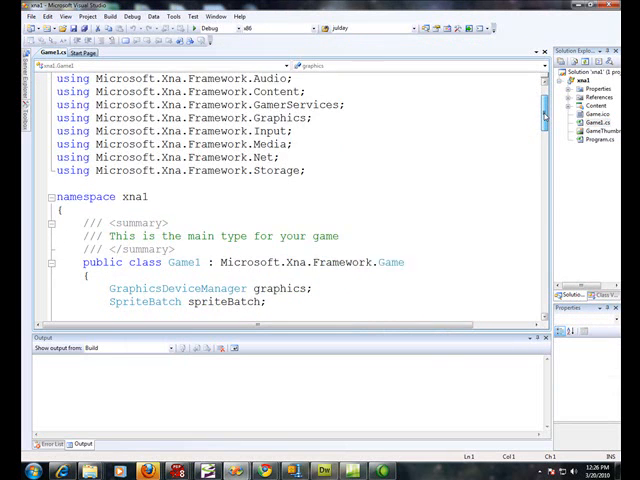
scroll(down, 3)
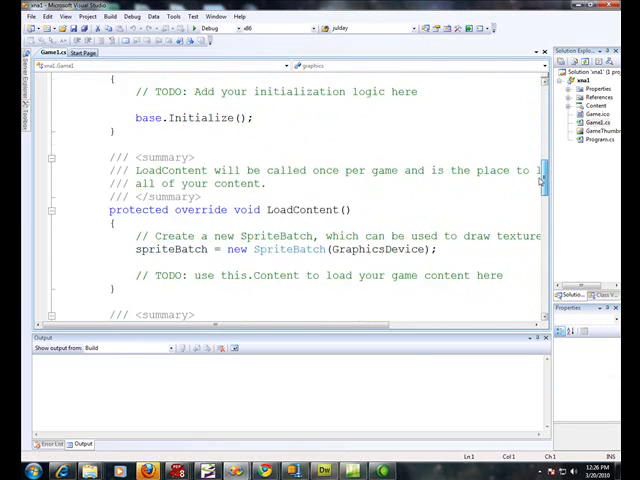
scroll(down, 3)
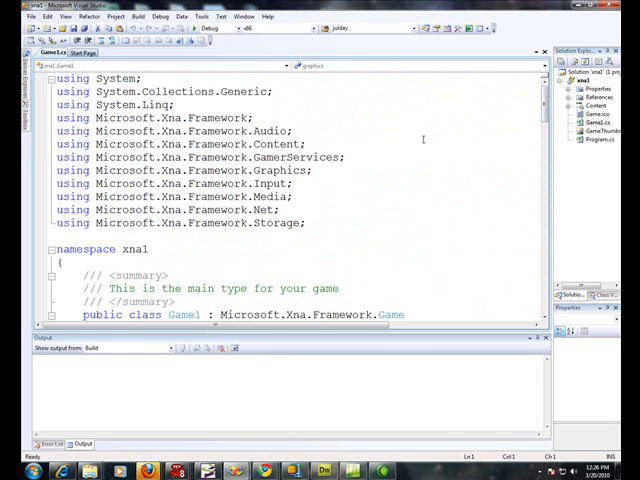
scroll(down, 3)
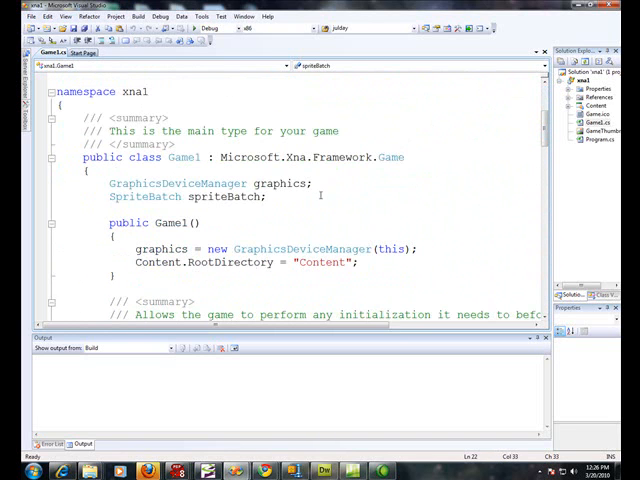
Add the comment '// Where we declare our member variables' below the spriteBatch field.
text(//)
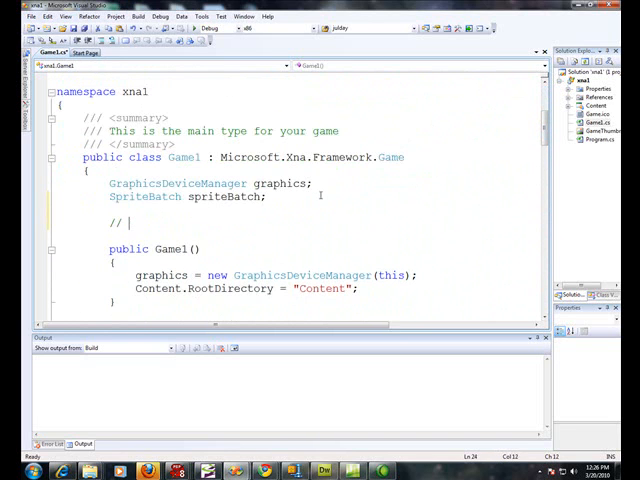
text(Where we)
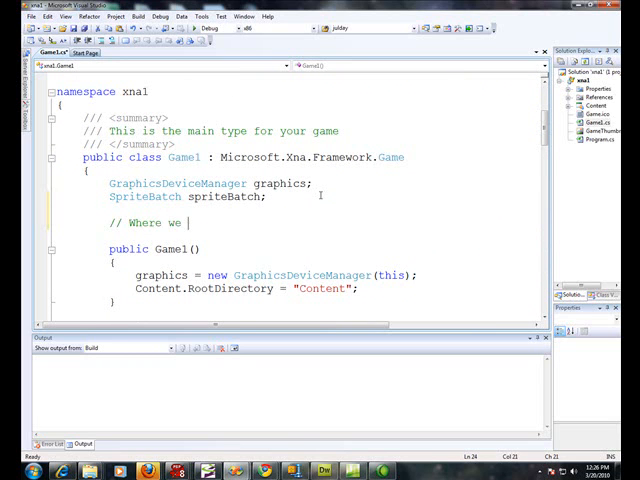
text(declare our)
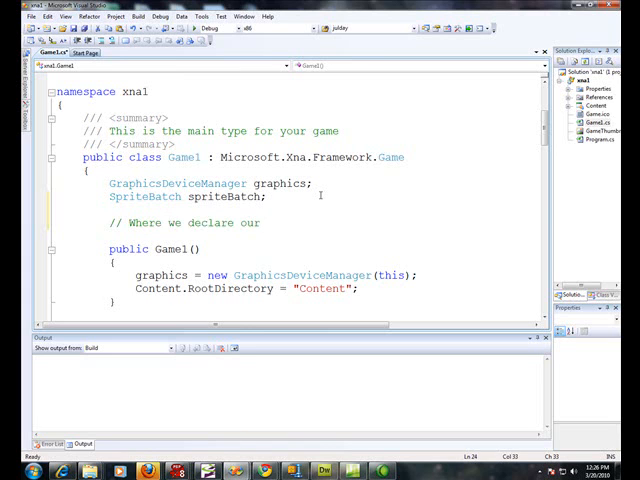
text(member)
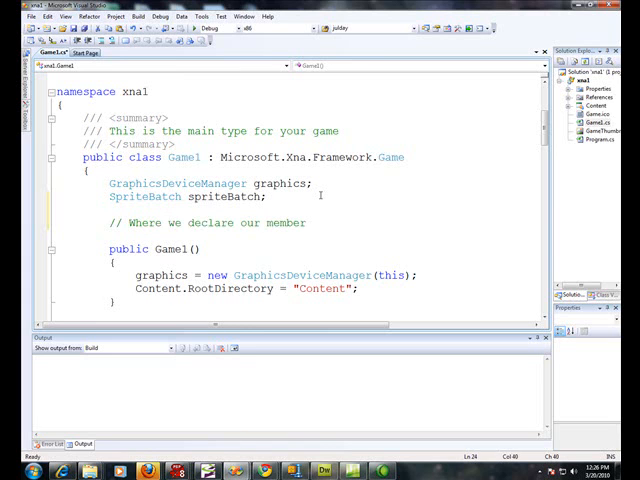
text(variables)
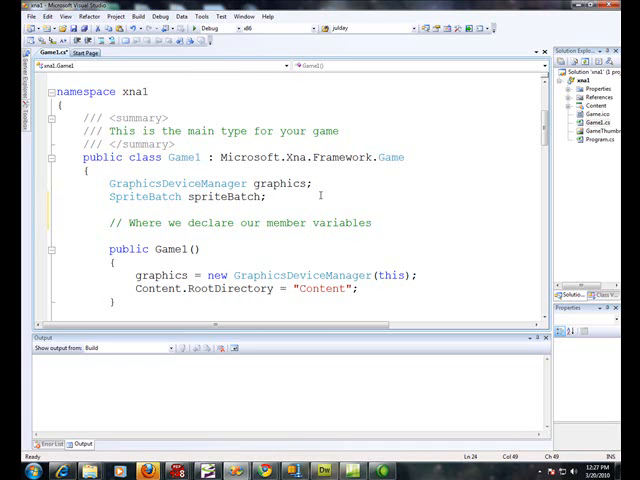
scroll(down, 3)
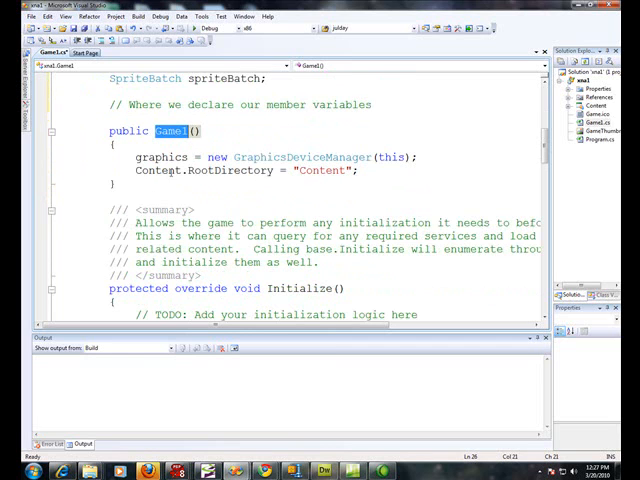
mouse_move(160, 156)
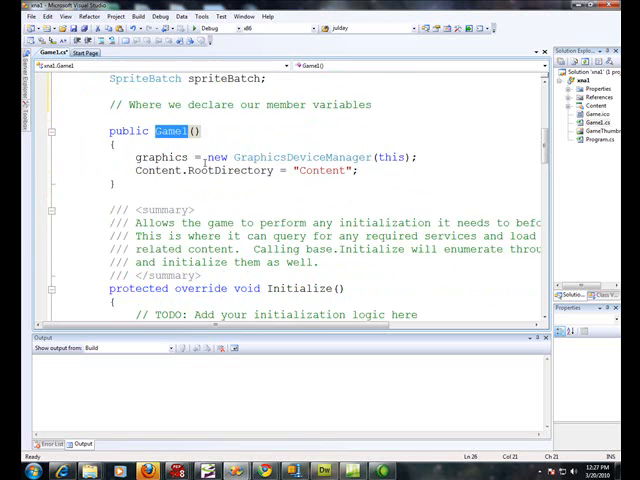
scroll(down, 3)
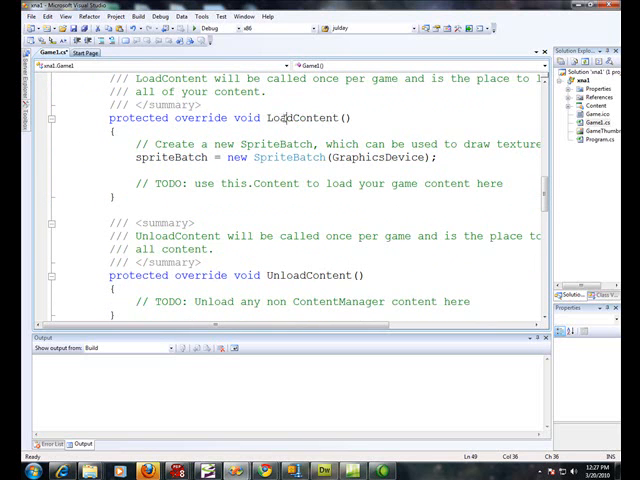
double_click(294, 116)
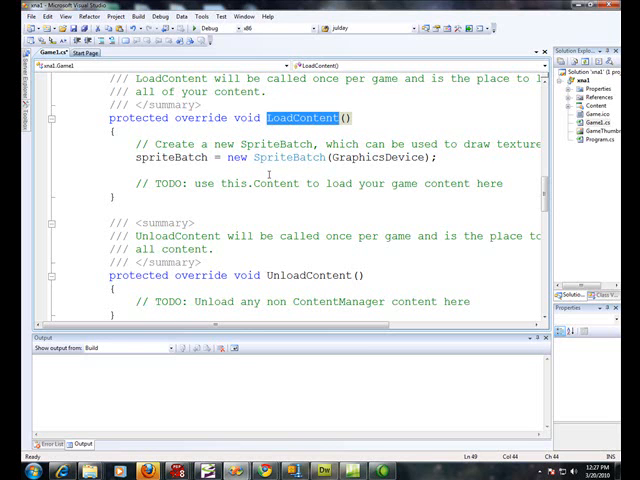
scroll(down, 3)
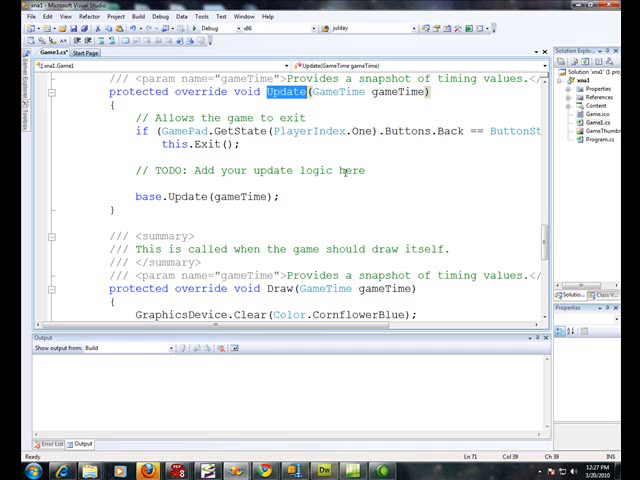
scroll(down, 3)
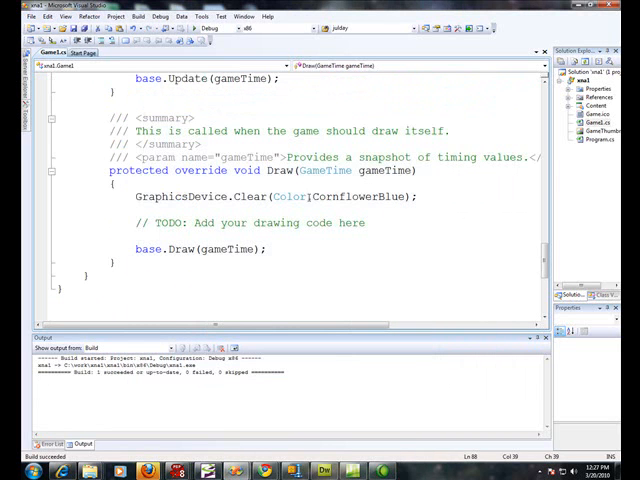
Replace CornflowerBlue with Turquoise in Draw's GraphicsDevice.Clear call.
double_click(360, 196)
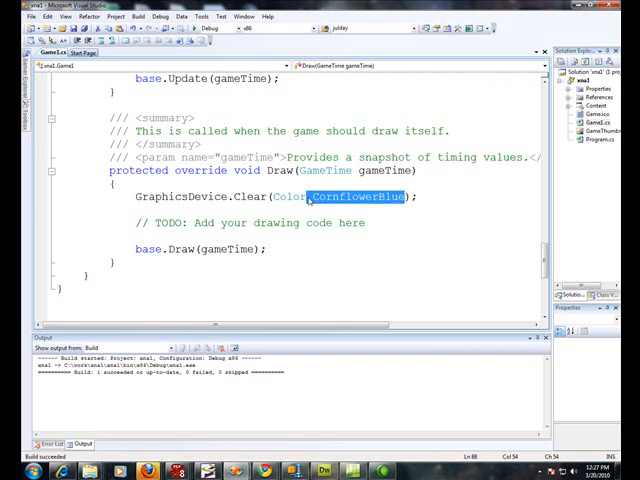
text(Turquoise)
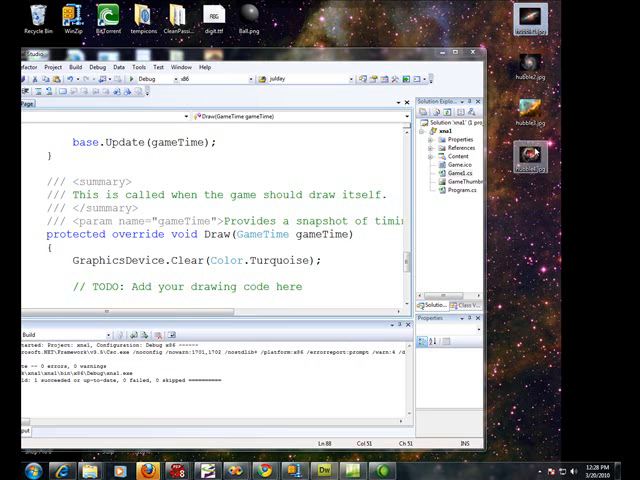
click(530, 156)
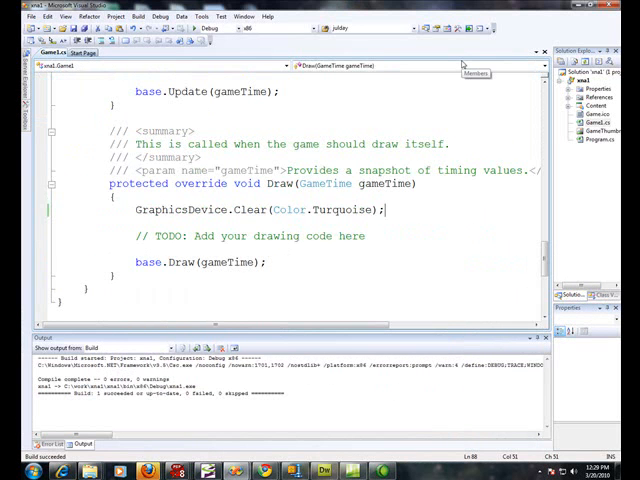
mouse_move(590, 16)
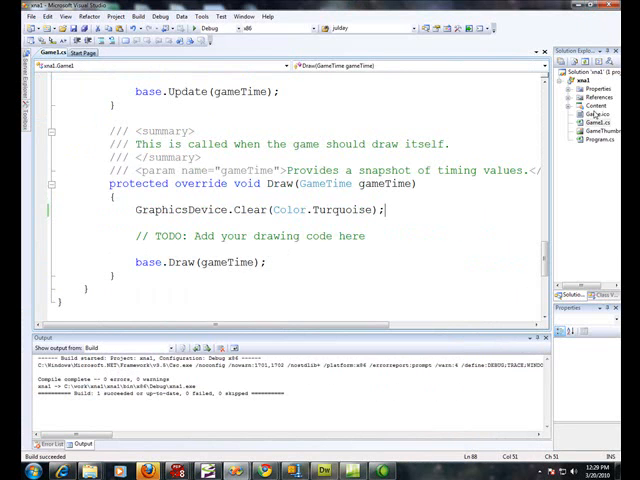
click(598, 100)
text(// Where we declare our member variables)
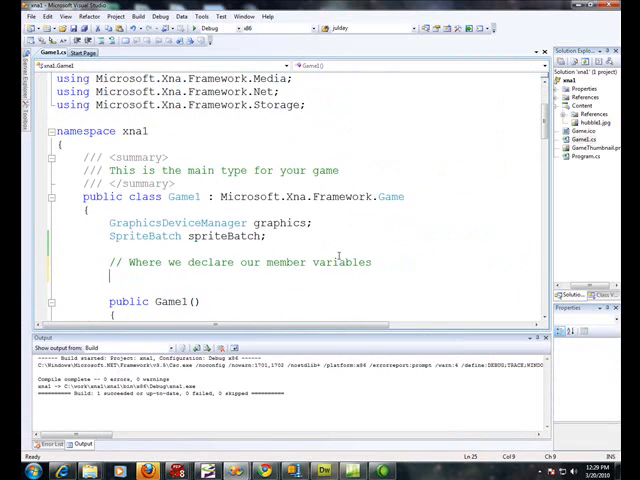
Declare the field 'ContentManager contentManager;' under the member-variable comment.
text(Te)
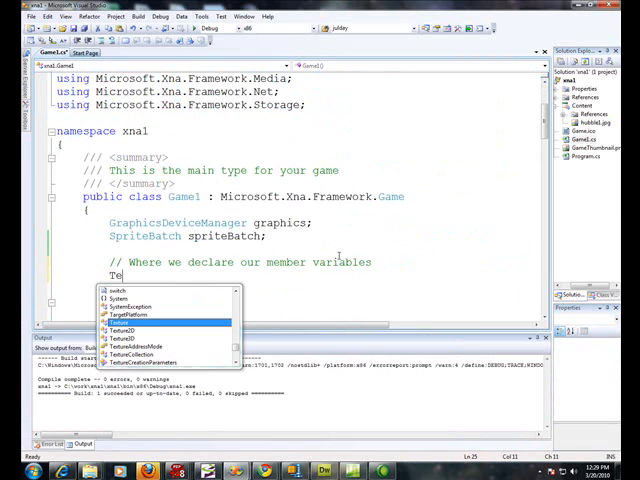
text(xture2D m_objBackground;)
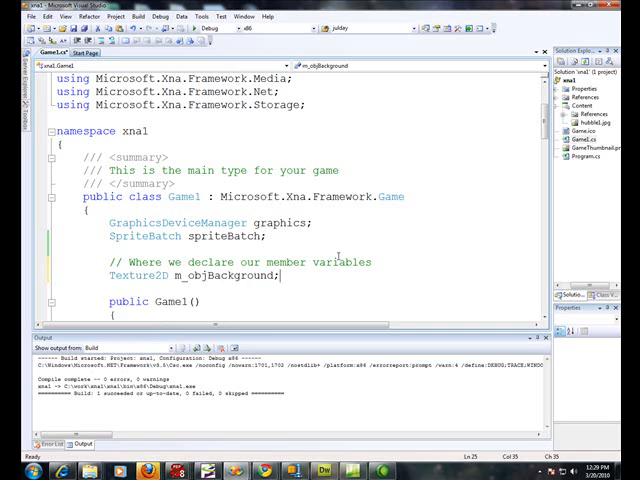
double_click(132, 276)
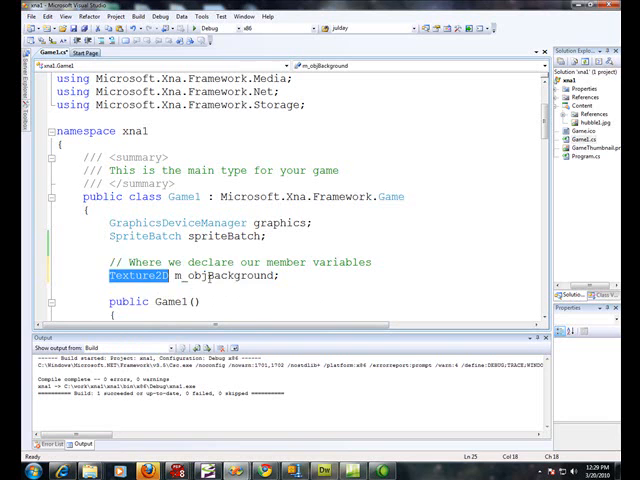
double_click(220, 276)
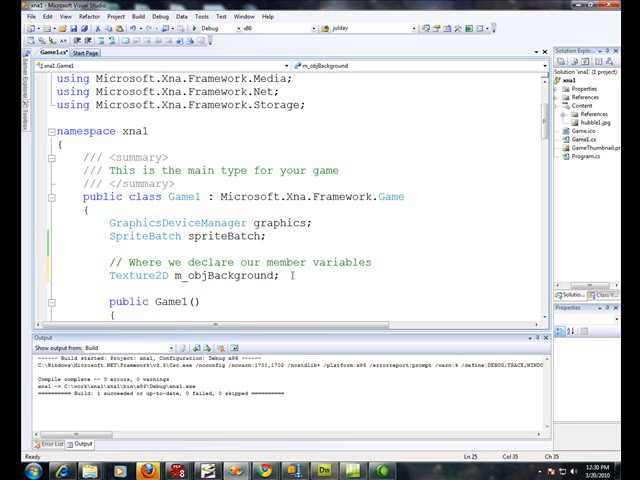
text(ContentManager co)
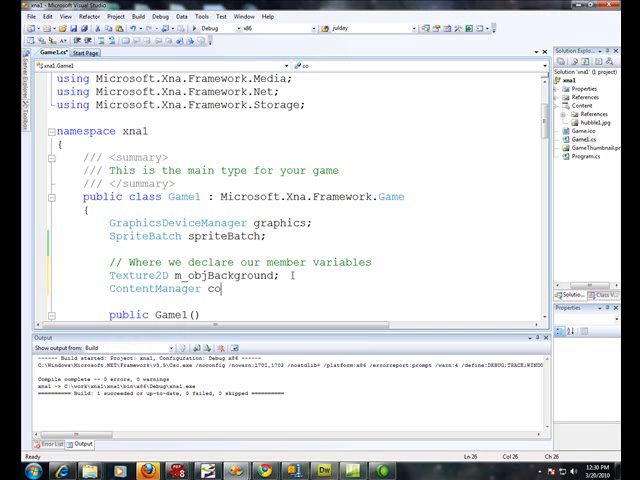
text(ntentManager)
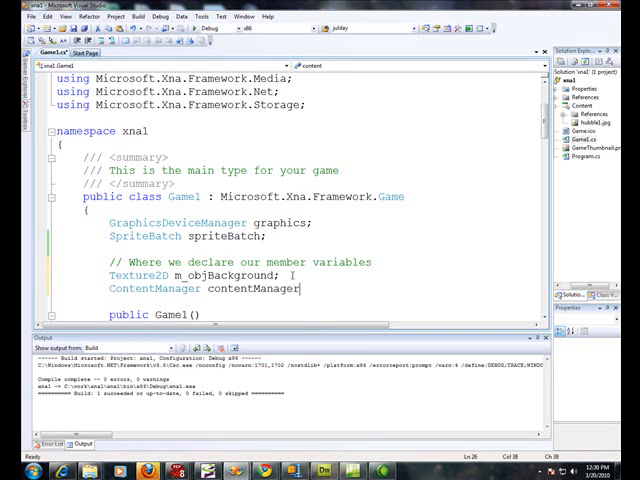
text(;)
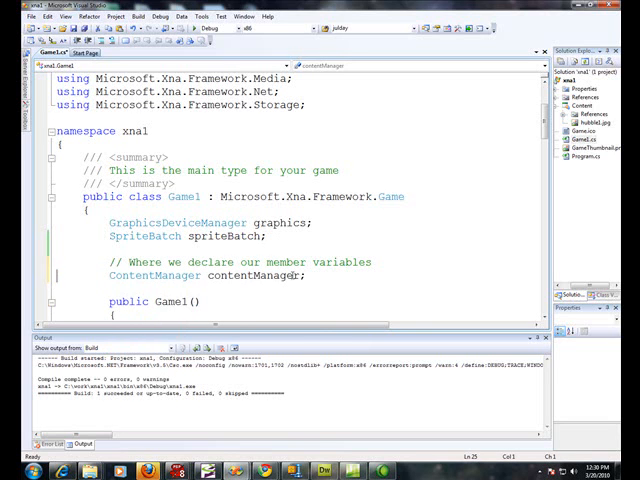
Declare the field 'Texture2D m_objBackground;' below it.
text(Texture2D m_objBackground;)
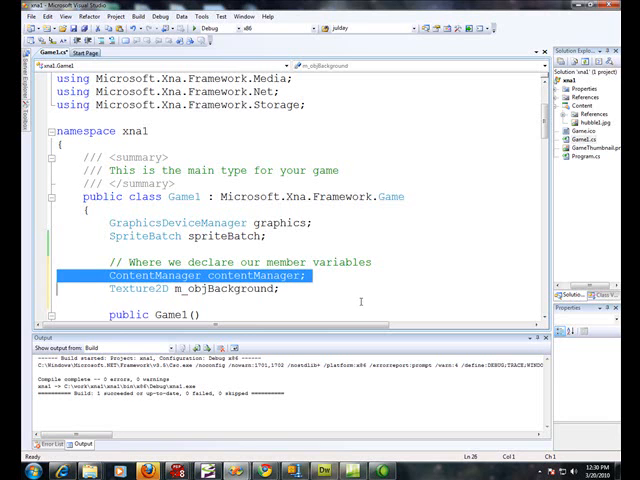
mouse_move(410, 256)
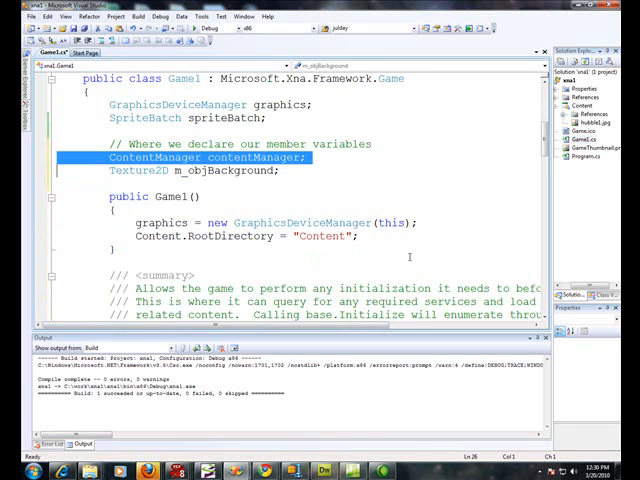
scroll(down, 3)
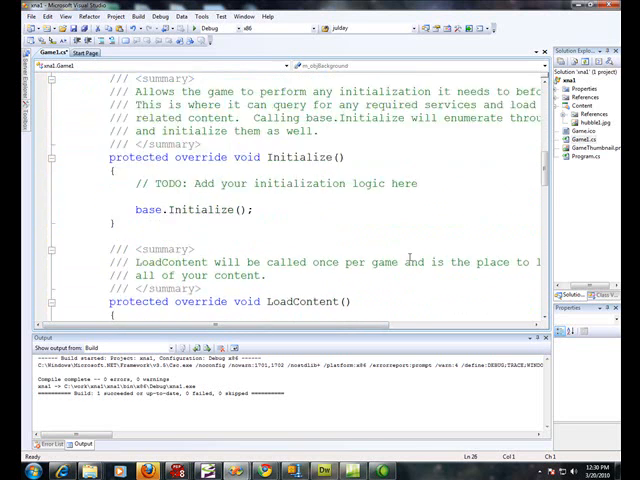
In LoadContent add 'contentManager = new ContentManager(Services);' below the spriteBatch line.
scroll(down, 3)
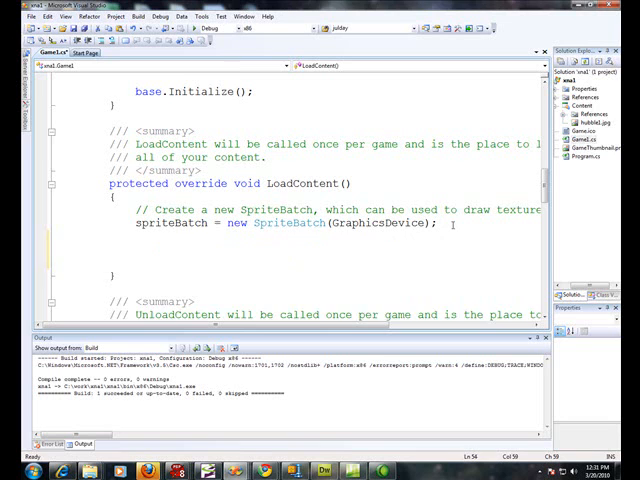
text(contentManager = new ContentManager(Services);)
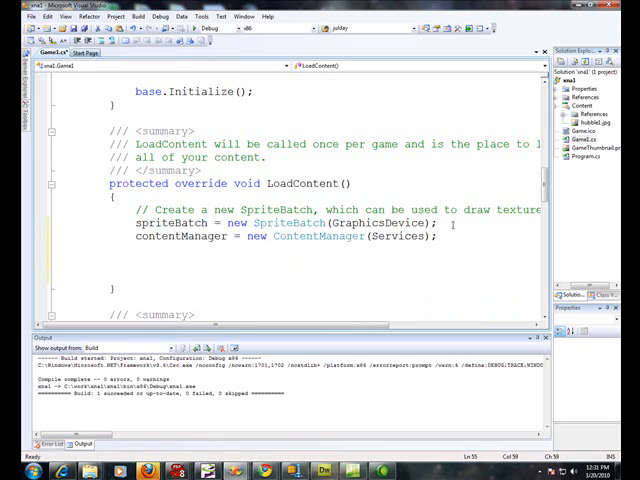
double_click(312, 238)
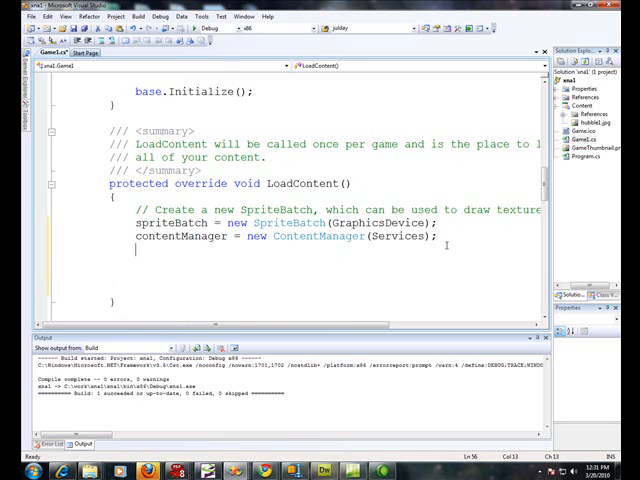
Assign m_objBackground by loading a Texture2D from Content.RootDirectory through contentManager.Load.
text(m_objBackground)
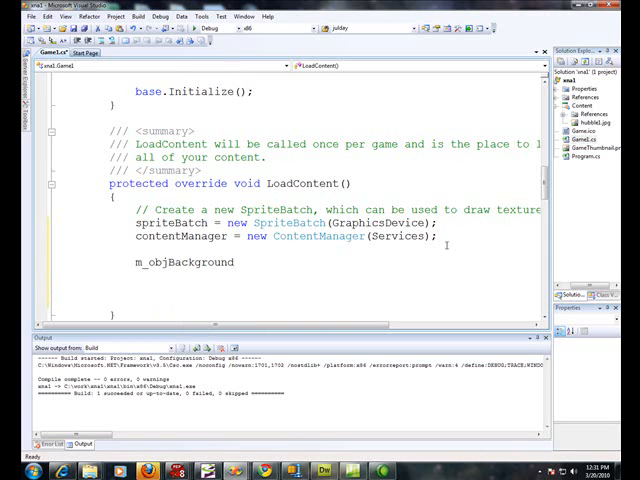
text(=)
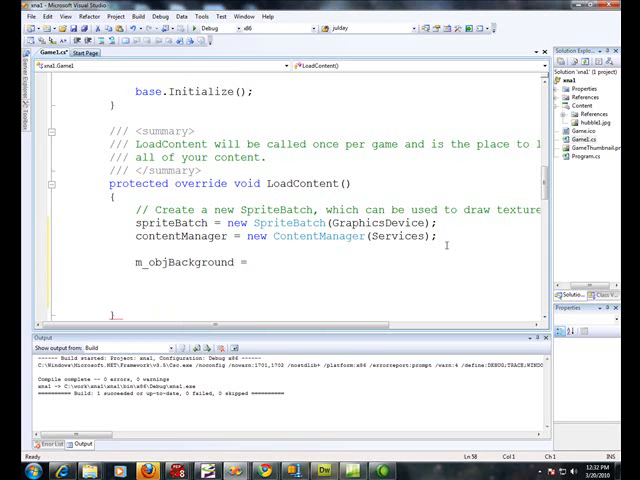
text(contentManager.Load<Texture2D>(Content.RootDirectory + String.Format(@"\hubble1", i + 1)) as Texture2D;)
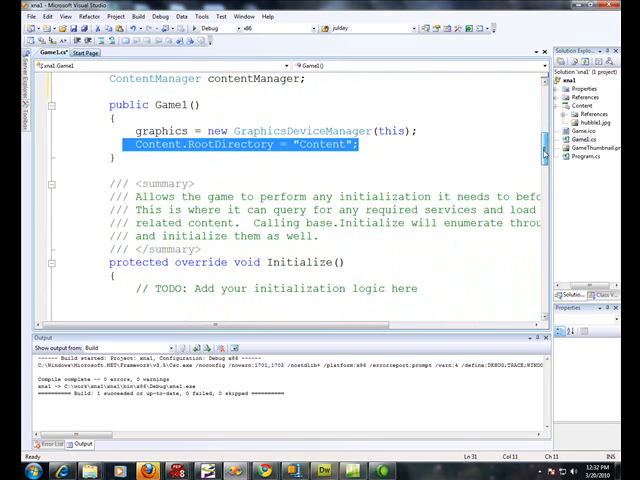
scroll(down, 3)
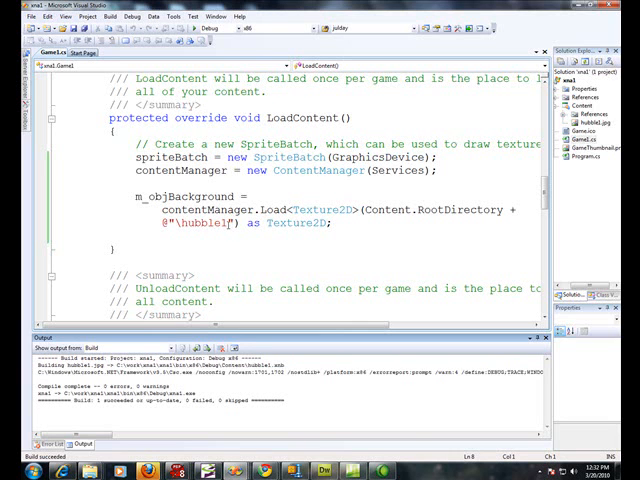
Adjust the background texture's asset name string in the Load call.
double_click(204, 224)
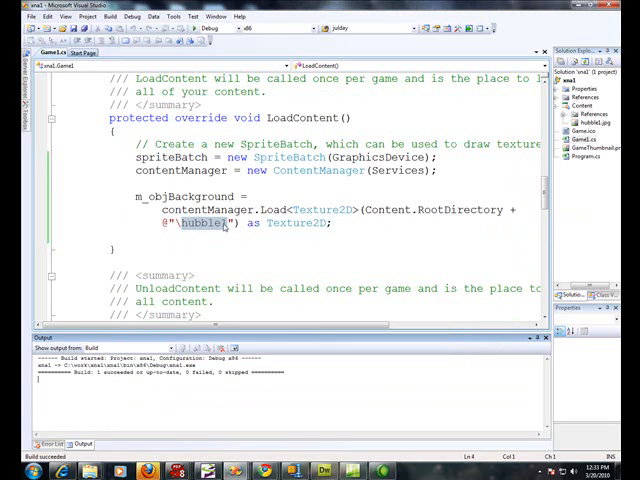
double_click(200, 224)
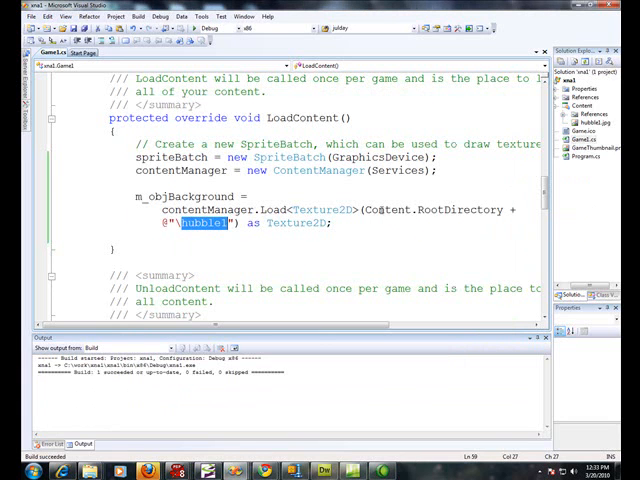
scroll(down, 3)
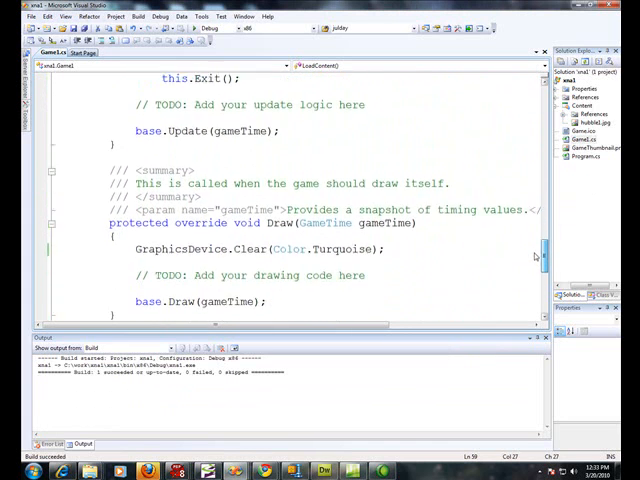
In Draw add spriteBatch.Begin, a Draw of m_objBackground in a new Rectangle with Color.White, and End.
scroll(down, 3)
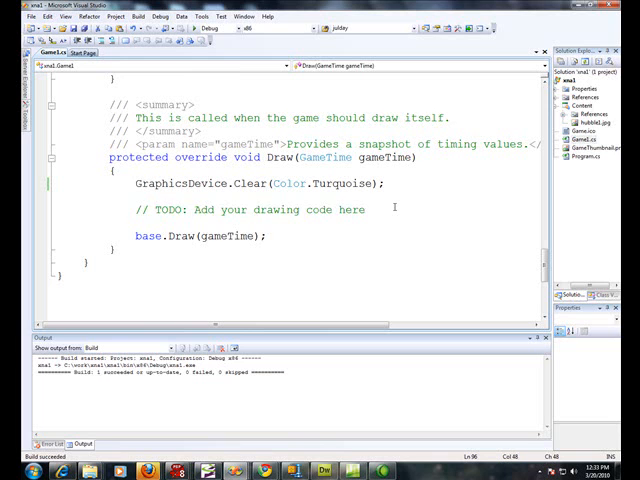
text(spriteBatch.Begin();)
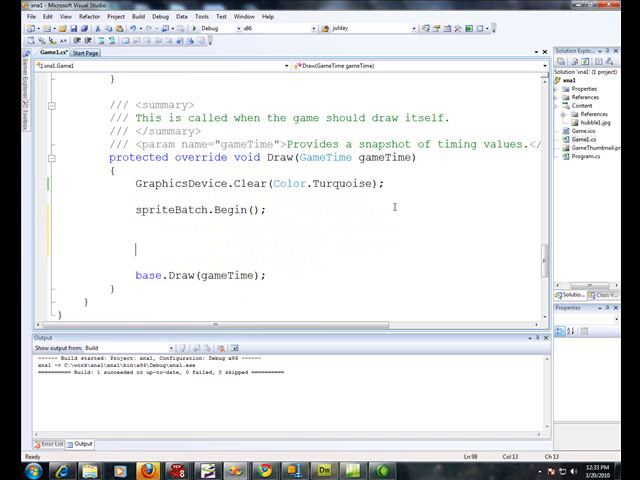
text(S)
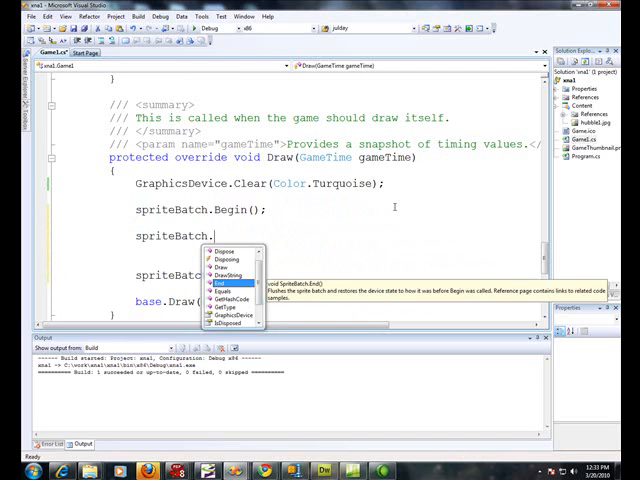
text(Dr)
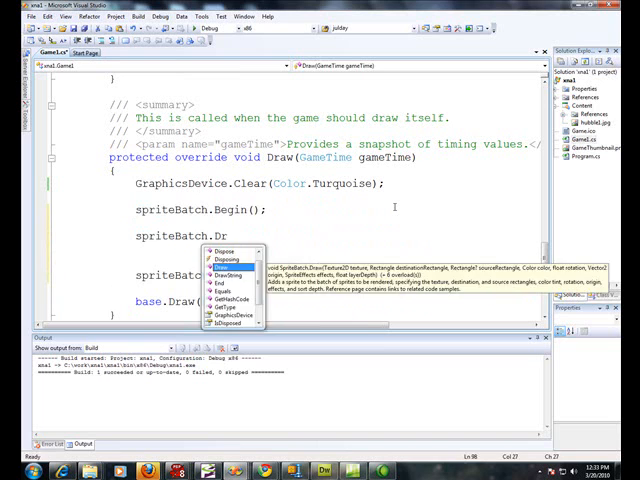
text(( mobjBackground,)
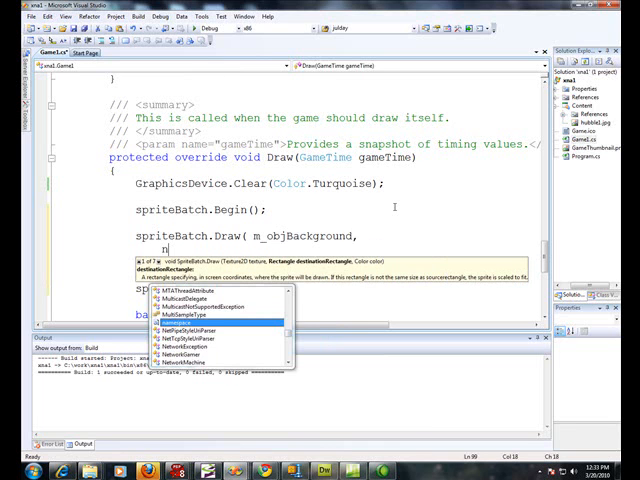
text(new Rectangle( 0, 0,)
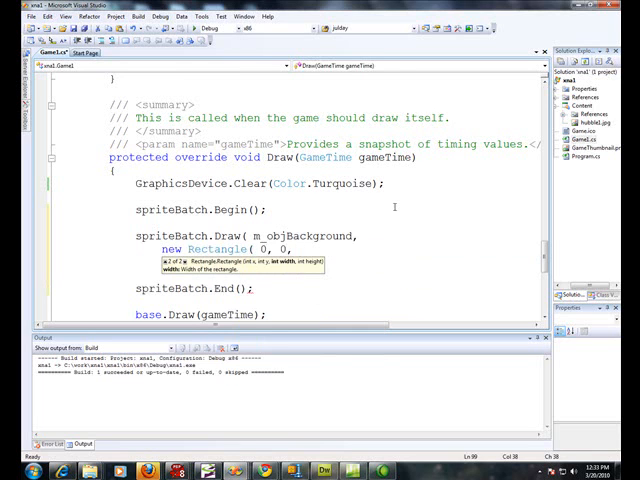
text(250, 250 ),)
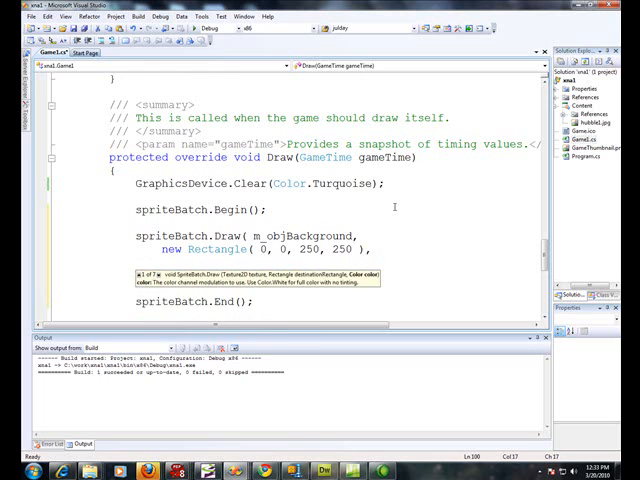
text(Color.White);)
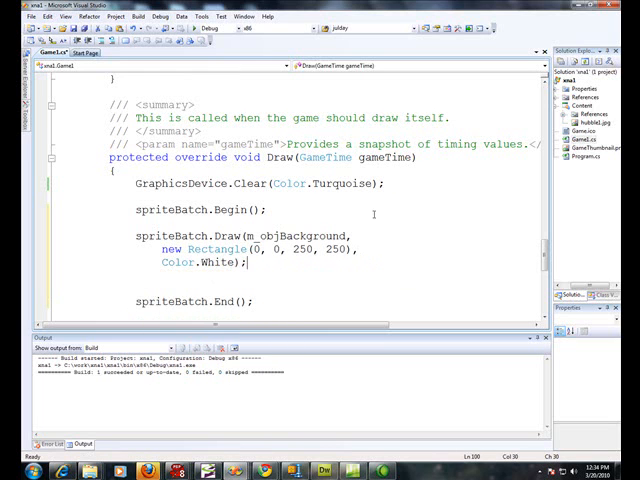
Rewrite the rectangle arguments as 0, 0, 250, 250.
double_click(192, 264)
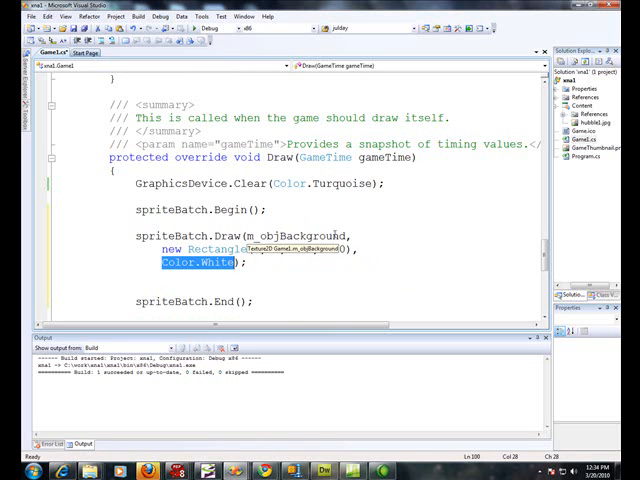
text(0, 0, 250, 250)
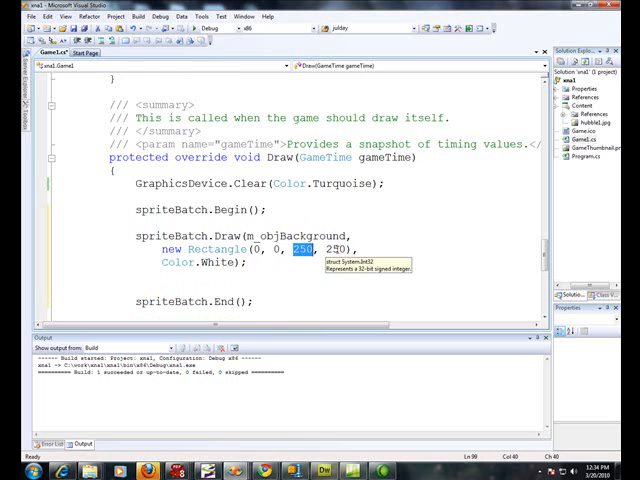
double_click(340, 250)
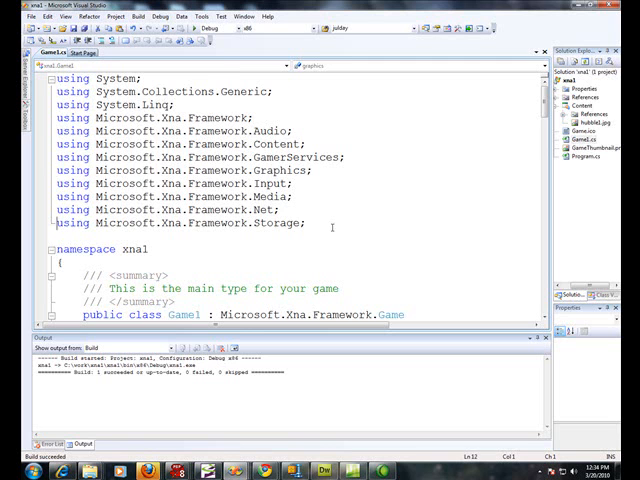
Declare 'int m_nScreenWidth, m_nScreenHeight;' among the member variables.
scroll(down, 3)
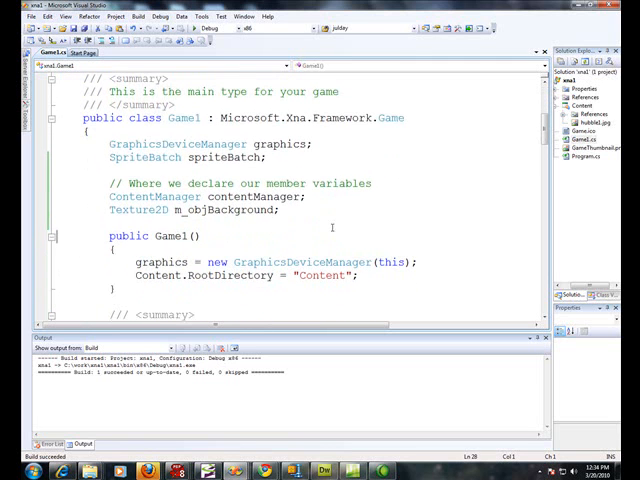
text(int m_)
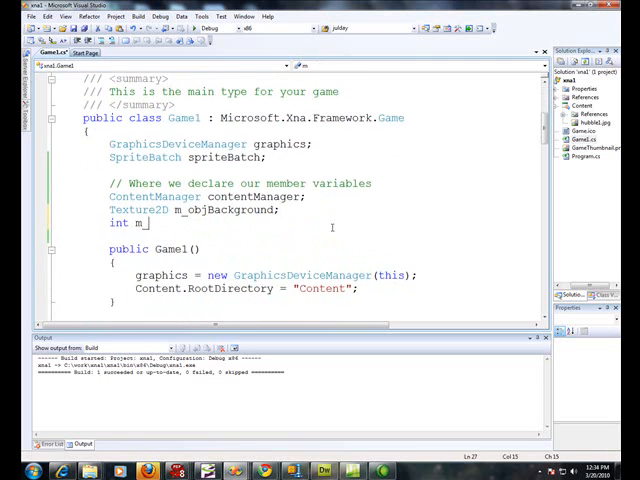
text(nScree)
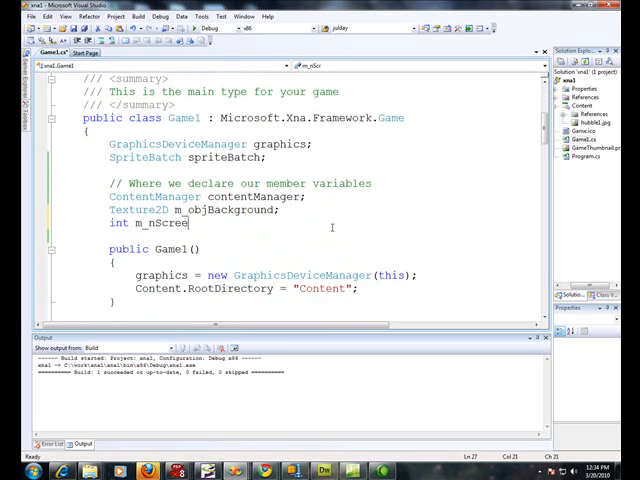
text(nWidth)
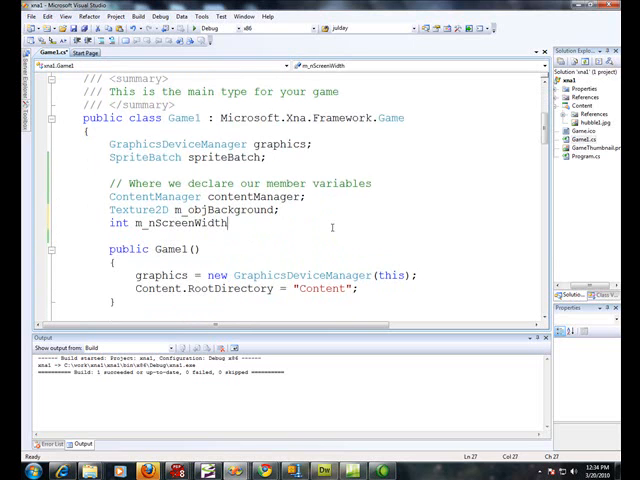
text(, m_nSc)
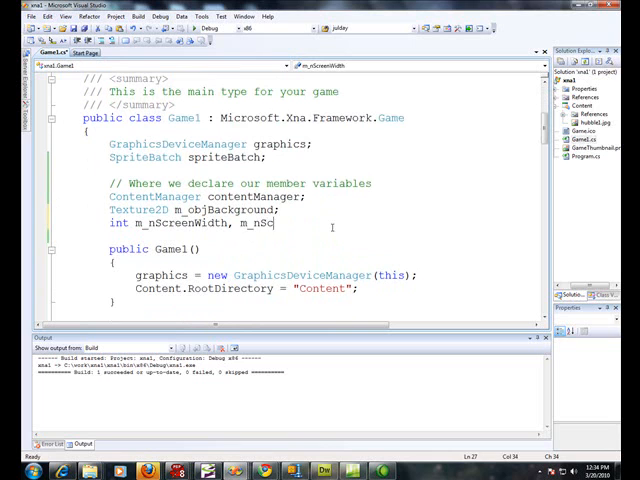
text(reenHeight;)
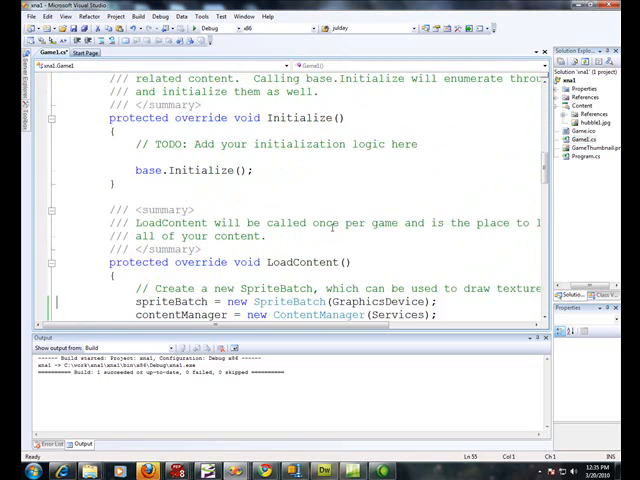
text(m_objBackground = contentManager.Load<Texture2D>(Content.RootDirectory + @"\hubble1") as Texture2D;)
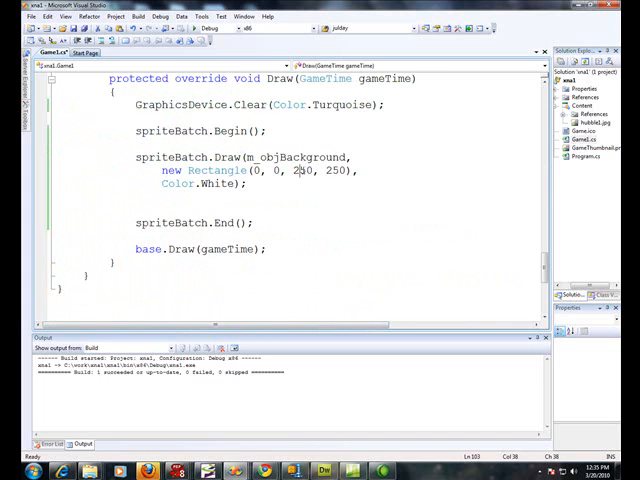
Size the background rectangle with m_nScreenWidth, m_nScreenHeight instead of 250, 250 and build with F6.
double_click(304, 170)
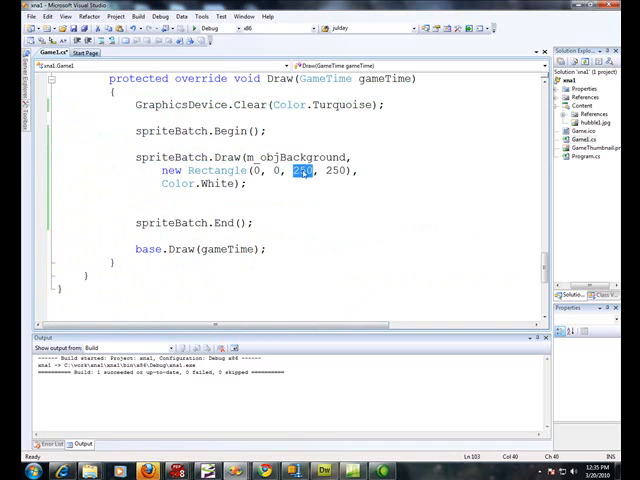
text(mInScreenWidth)
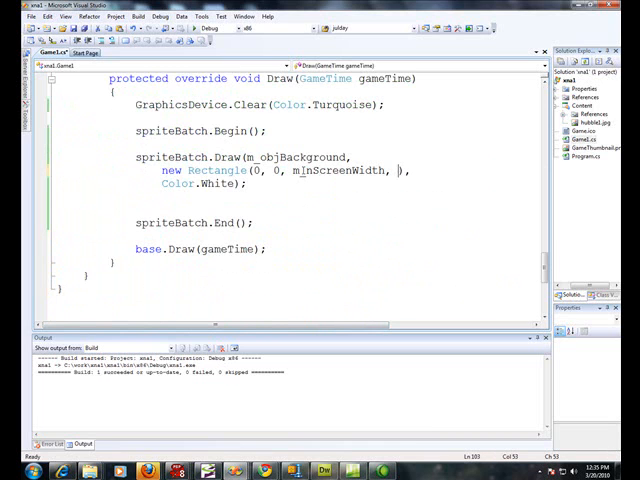
text(m_nScreenHeight)
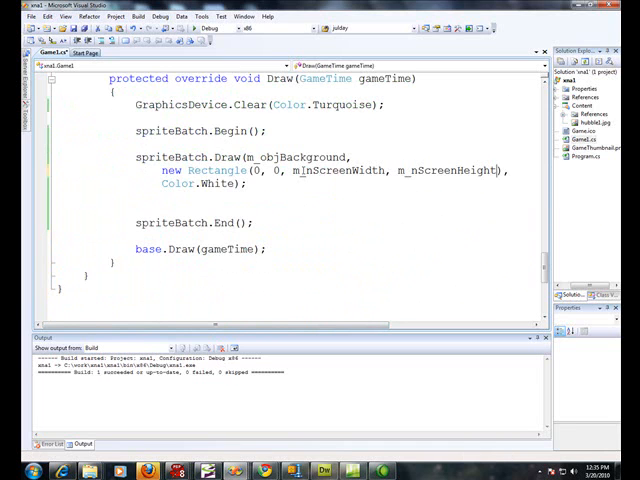
key(F6)
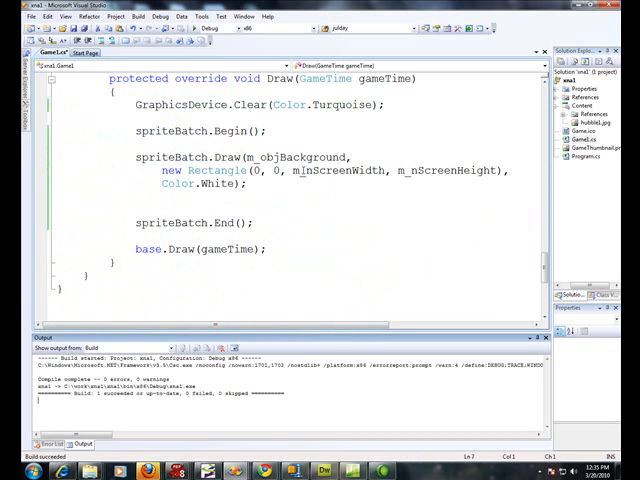